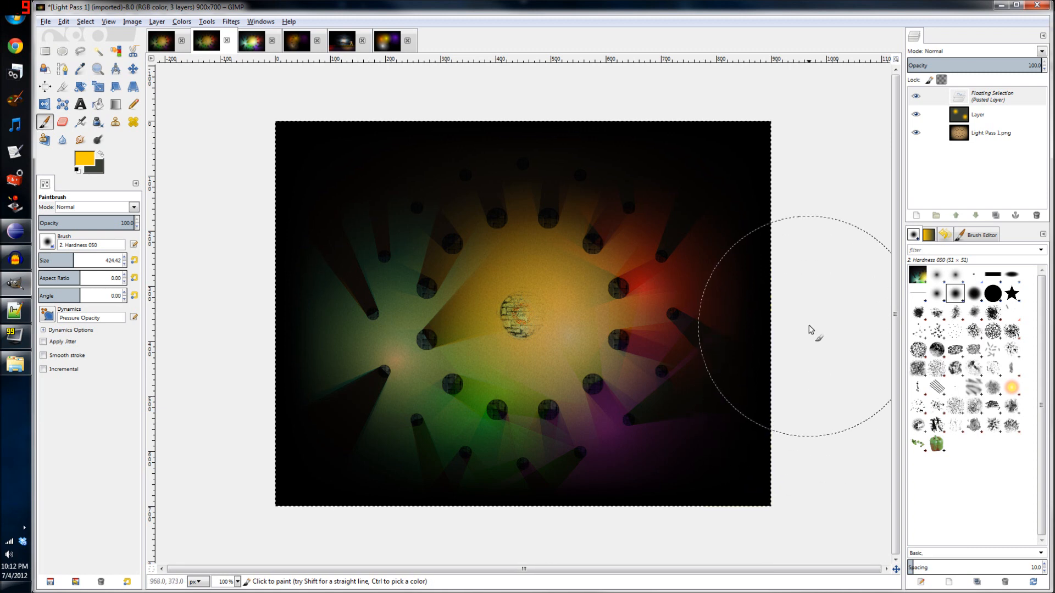
mouse_move(843, 295)
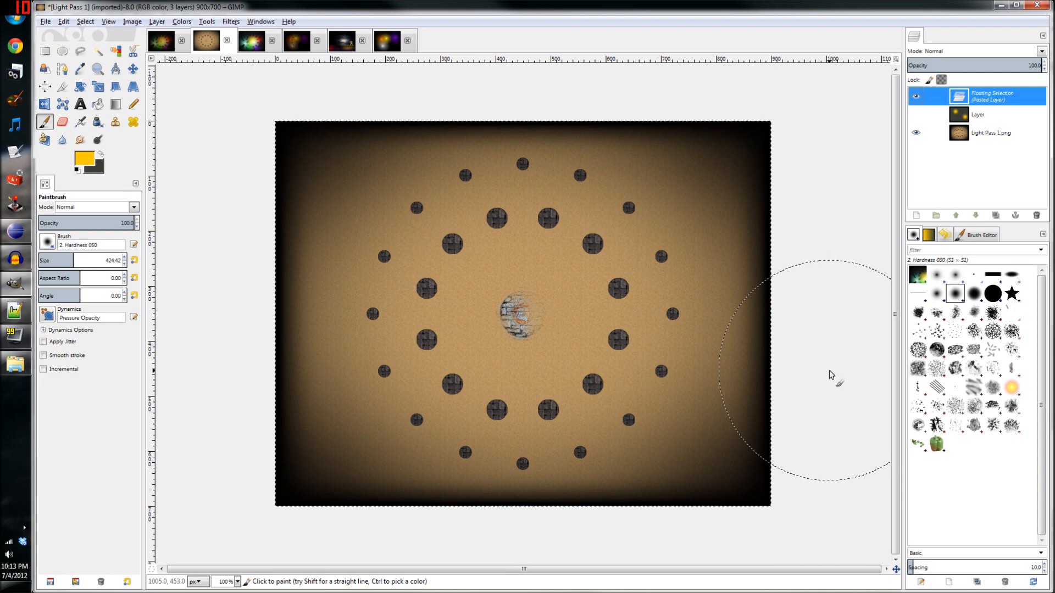
Switch to the Untitled-13 night scene with the fighter sprite in moonlit grass.
click(341, 41)
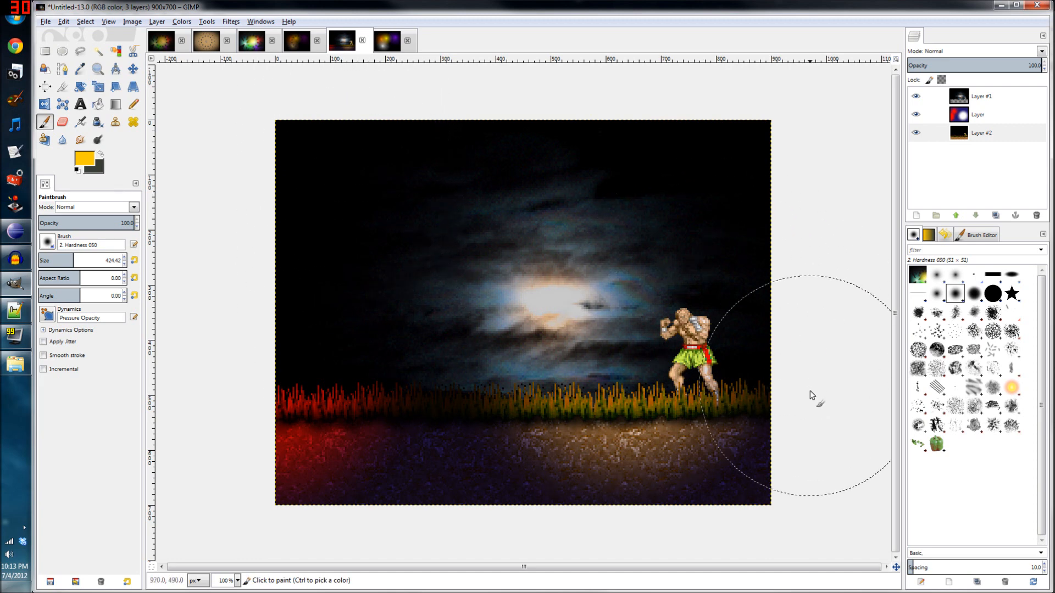